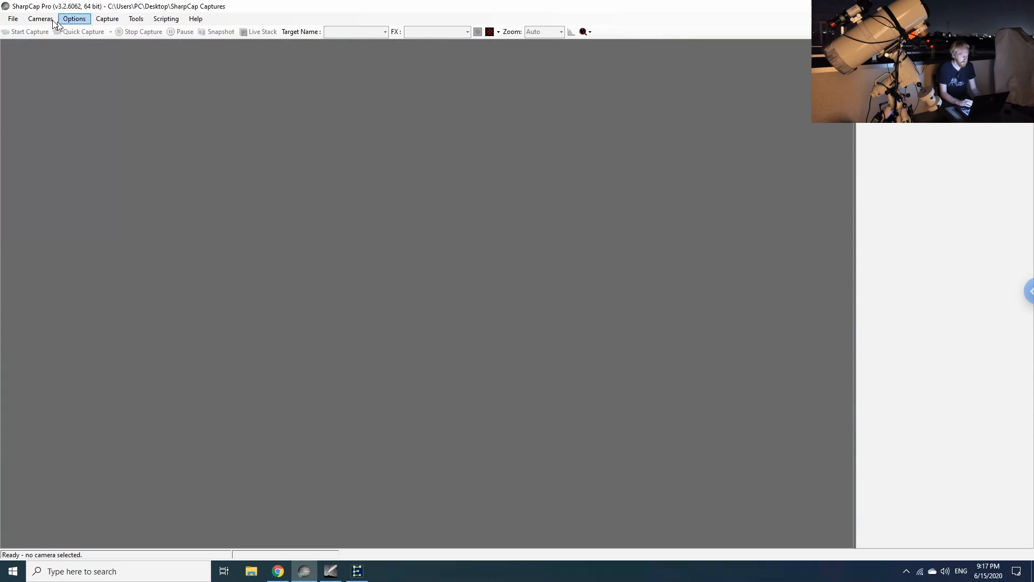
# - Connect the ZWO ASI178MM camera from the Cameras menu for a live star-field preview
pyautogui.click(40, 19)
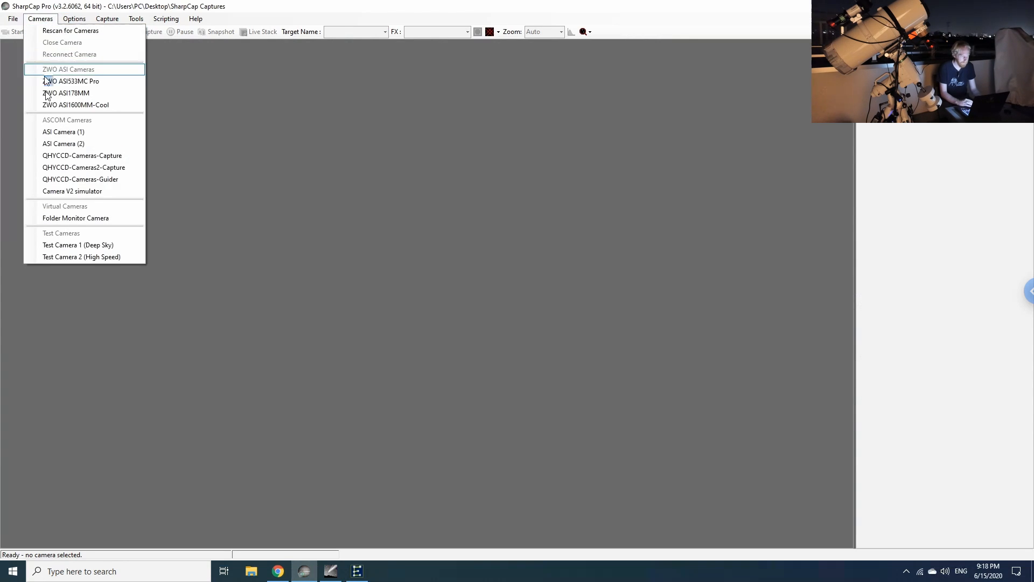
pyautogui.click(66, 93)
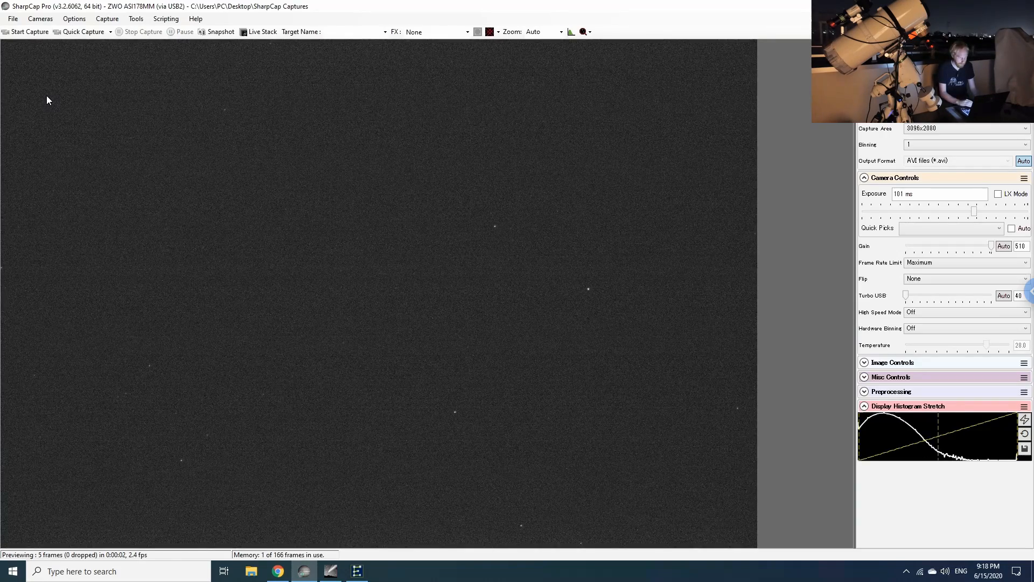
pyautogui.moveTo(516, 183)
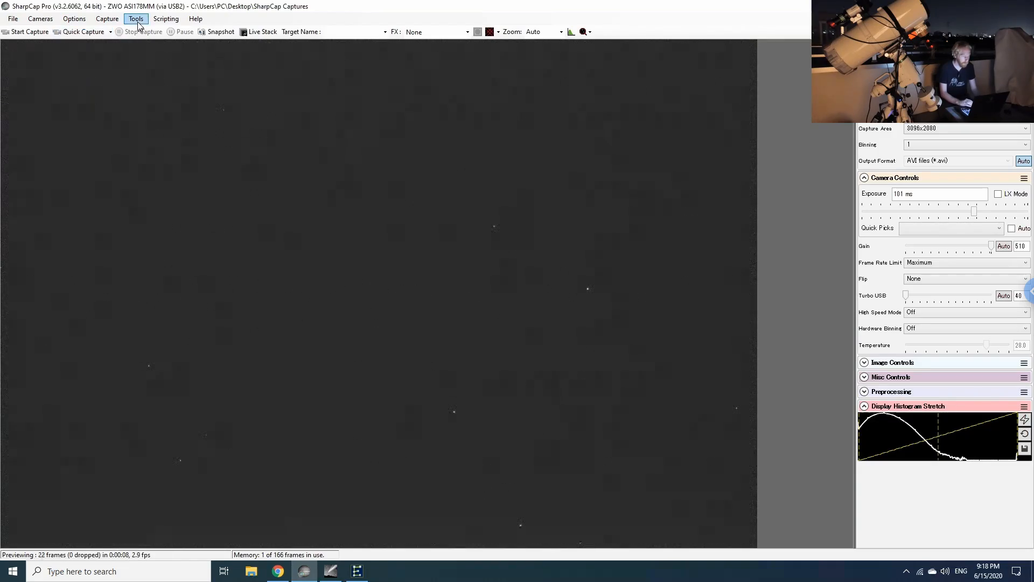
# - Launch the Polar Align wizard from the Tools menu, showing its introduction page
pyautogui.click(136, 18)
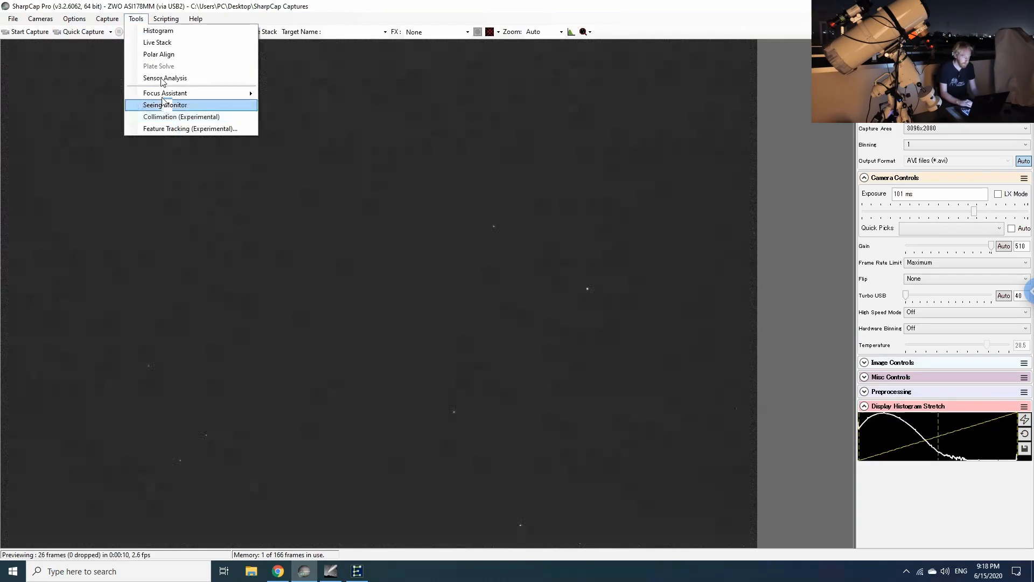
pyautogui.moveTo(158, 54)
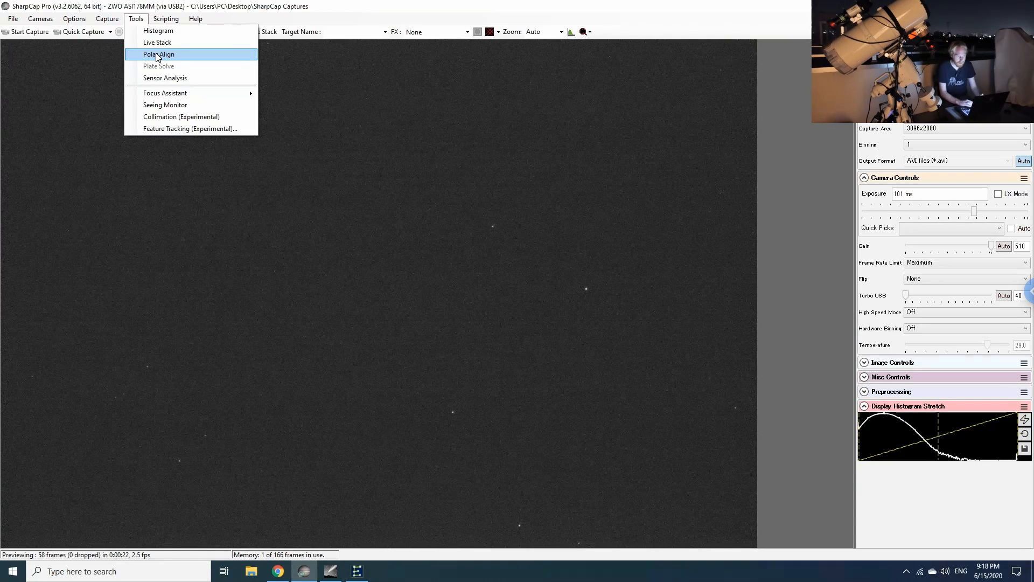
pyautogui.click(158, 54)
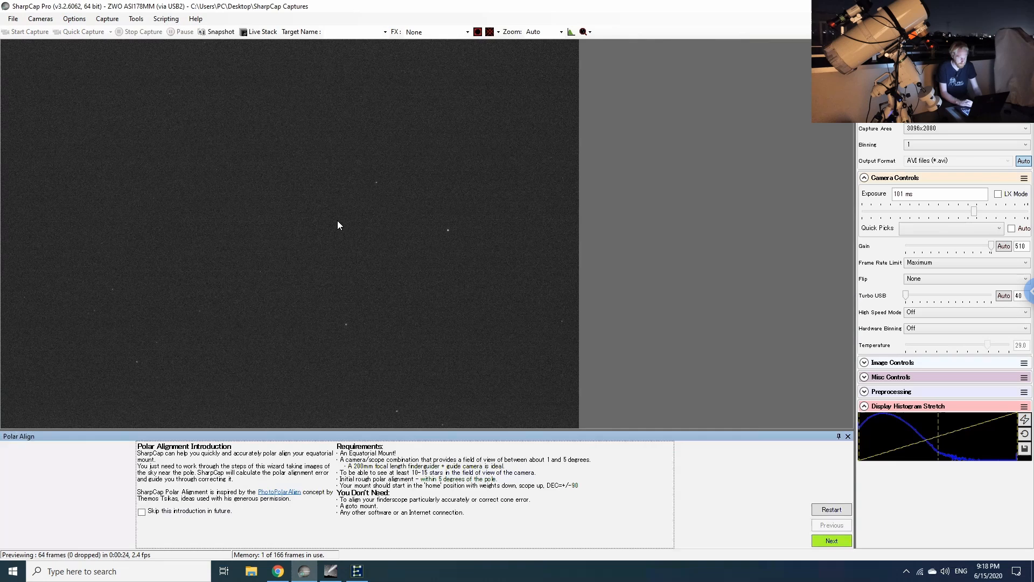
pyautogui.moveTo(742, 480)
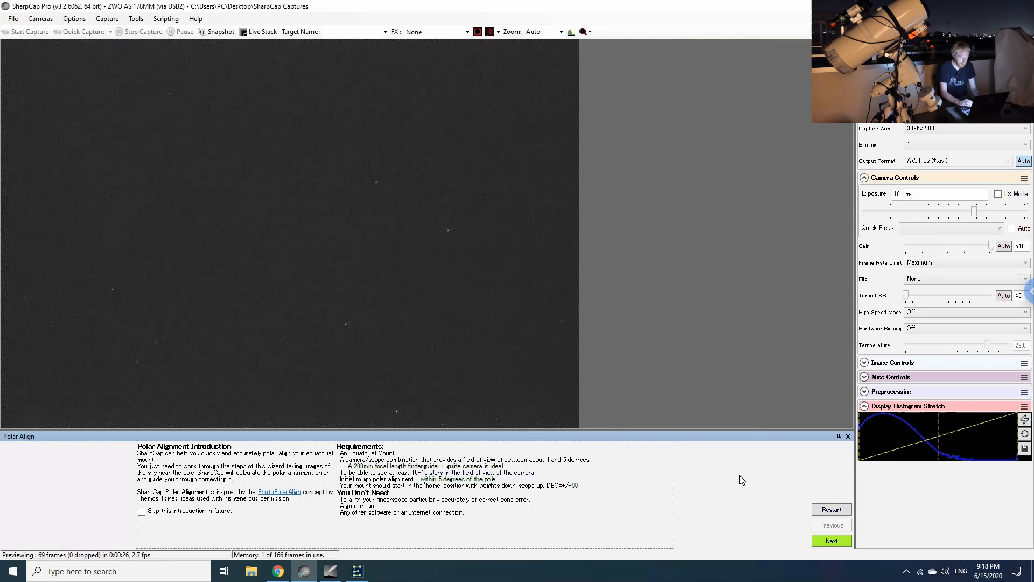
pyautogui.moveTo(276, 387)
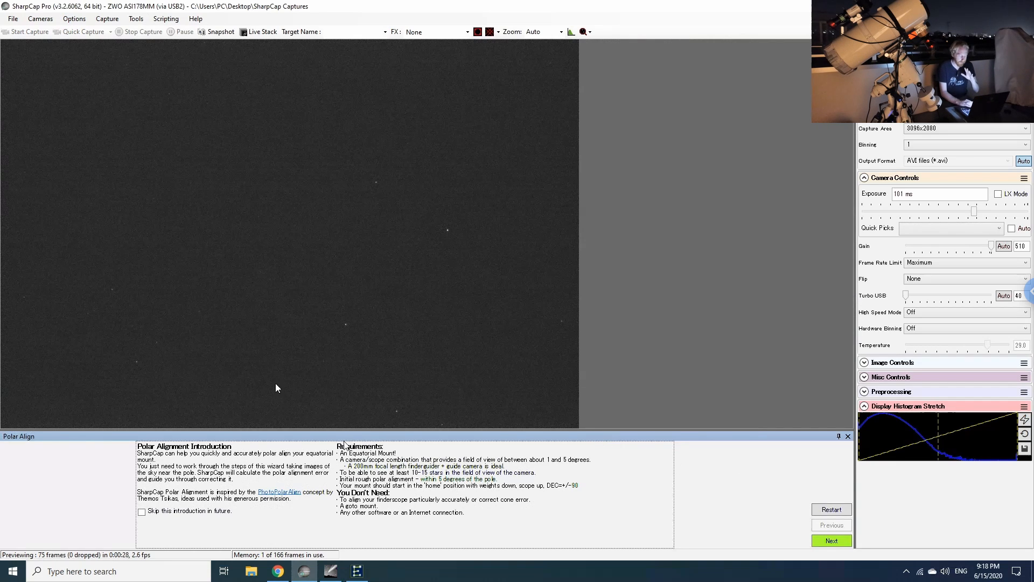
pyautogui.moveTo(407, 187)
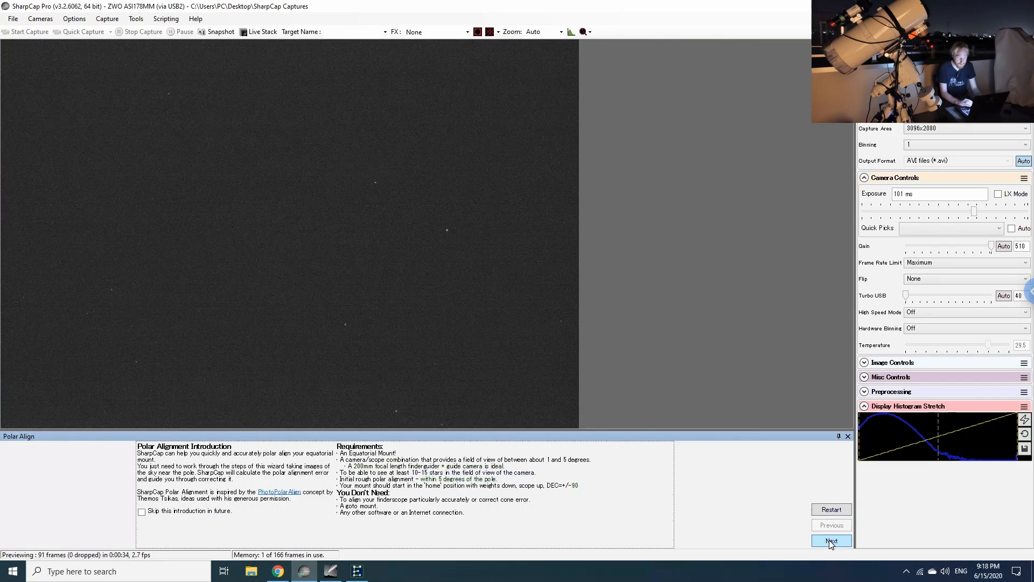
# - Solve the first alignment frame with Noise Reduction raised to 2.5 and proceed to Step 2
pyautogui.click(831, 541)
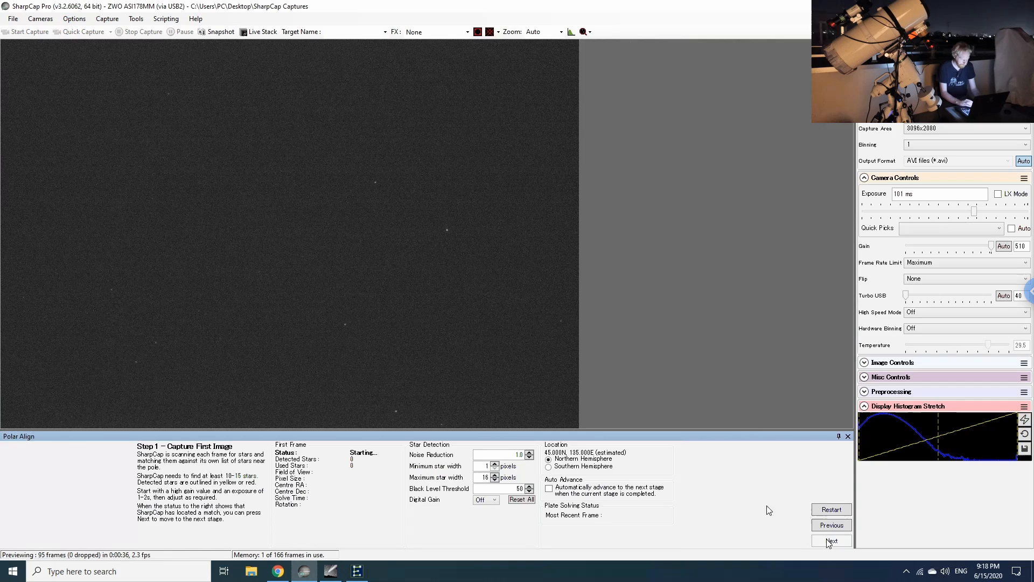
pyautogui.click(831, 540)
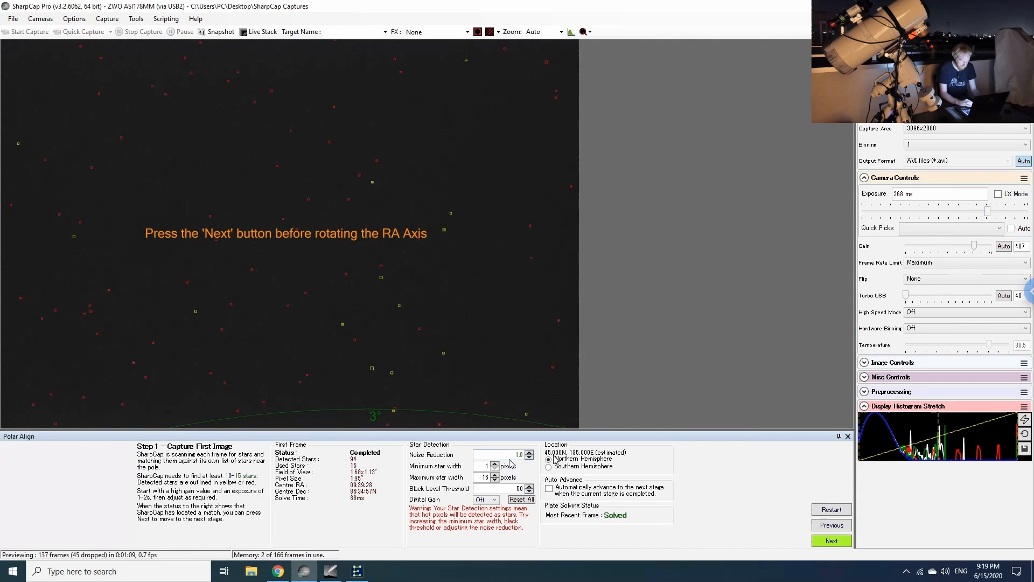
pyautogui.click(529, 452)
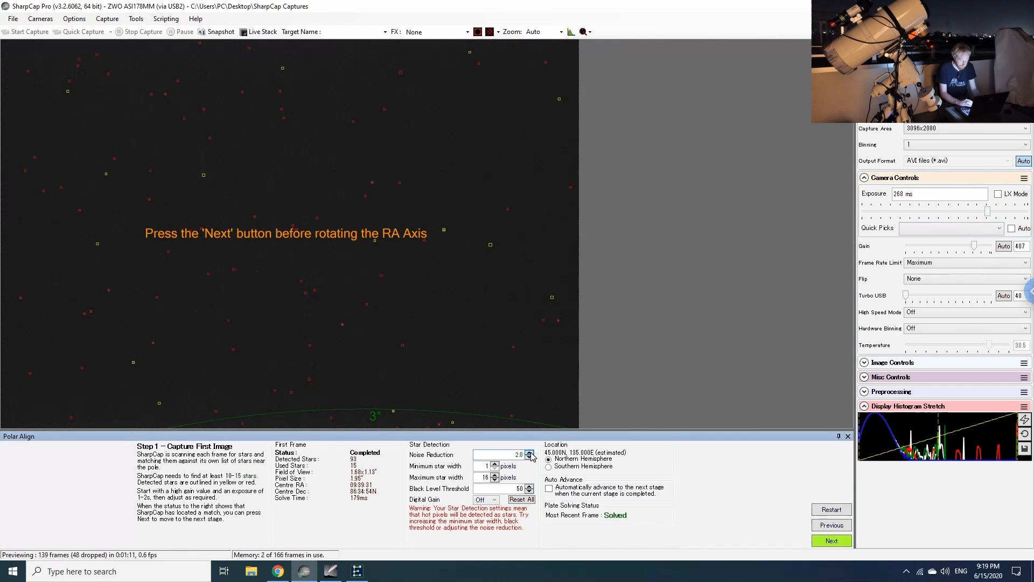
pyautogui.click(529, 453)
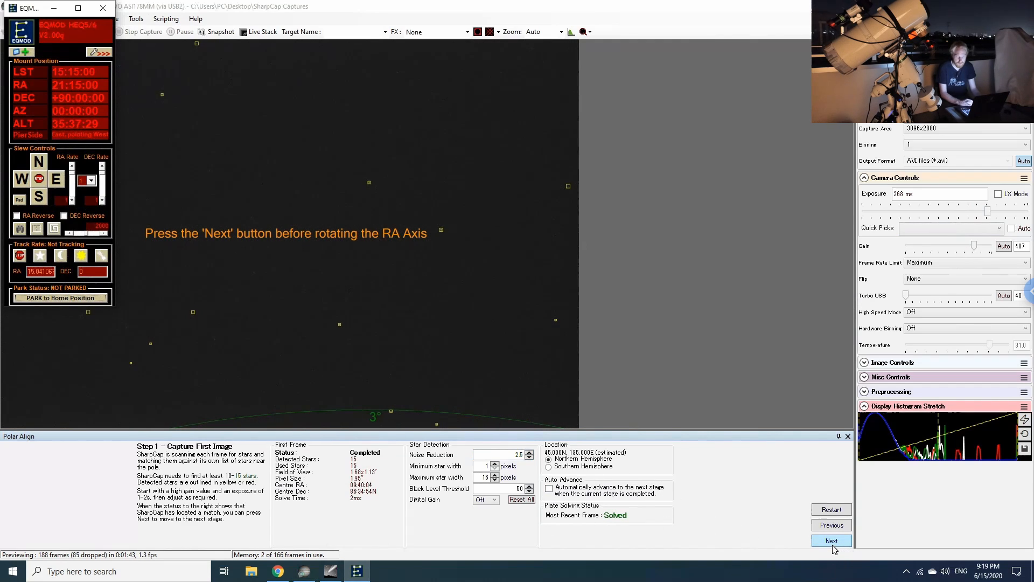
pyautogui.click(830, 539)
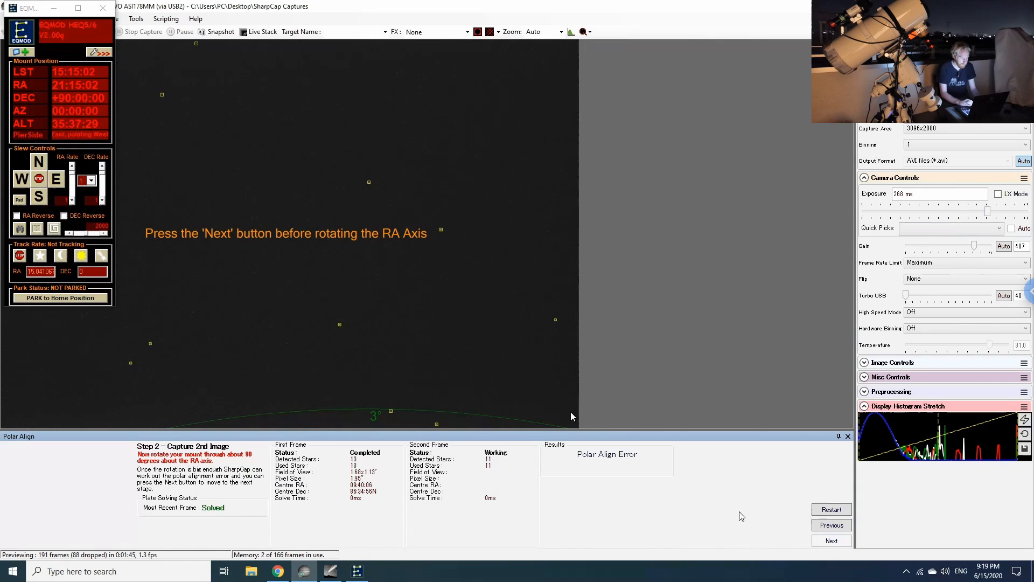
# - Solve the second frame after RA rotation, giving 00° 03' 48" error rated Fair, and proceed to Alt/Az adjustment
pyautogui.click(831, 540)
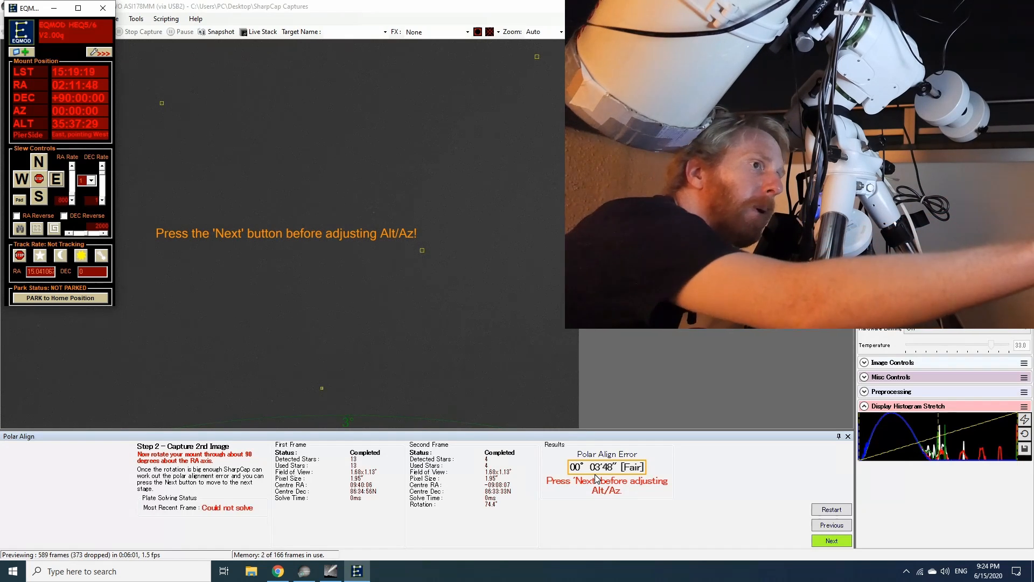
pyautogui.click(830, 539)
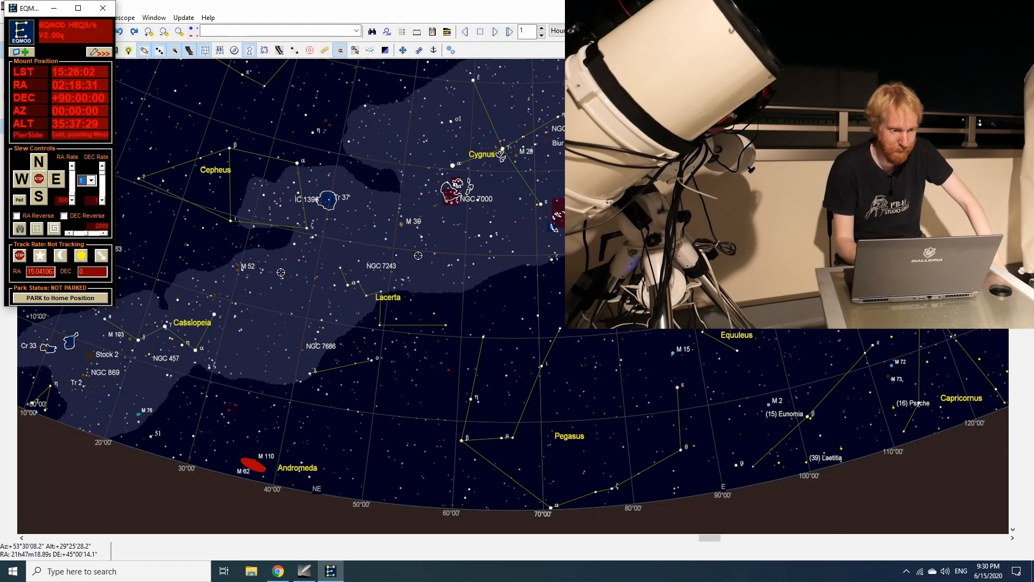
# - Park the mount to its home position via EQMOD's 'PARK to Home Position'
pyautogui.click(60, 297)
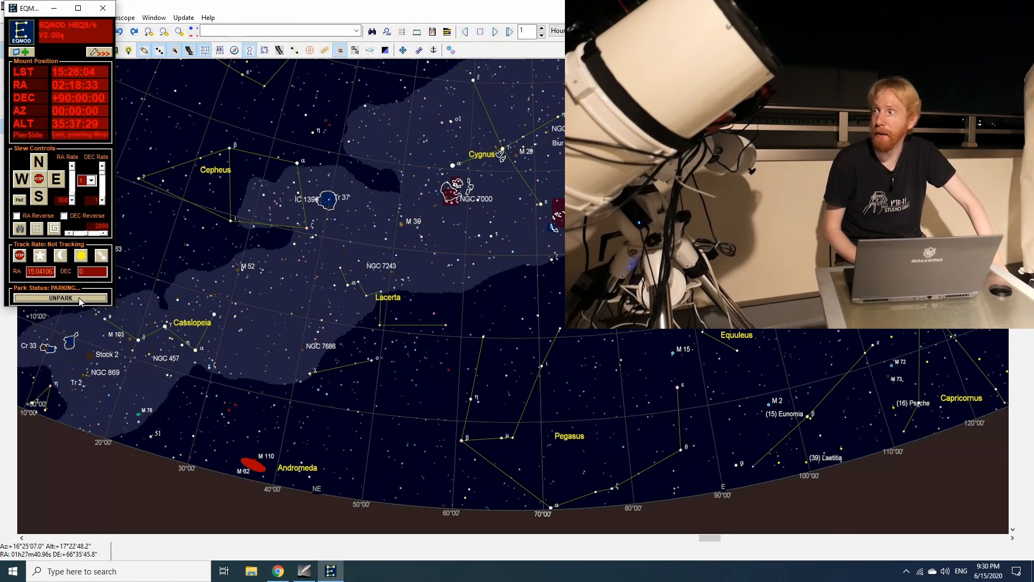